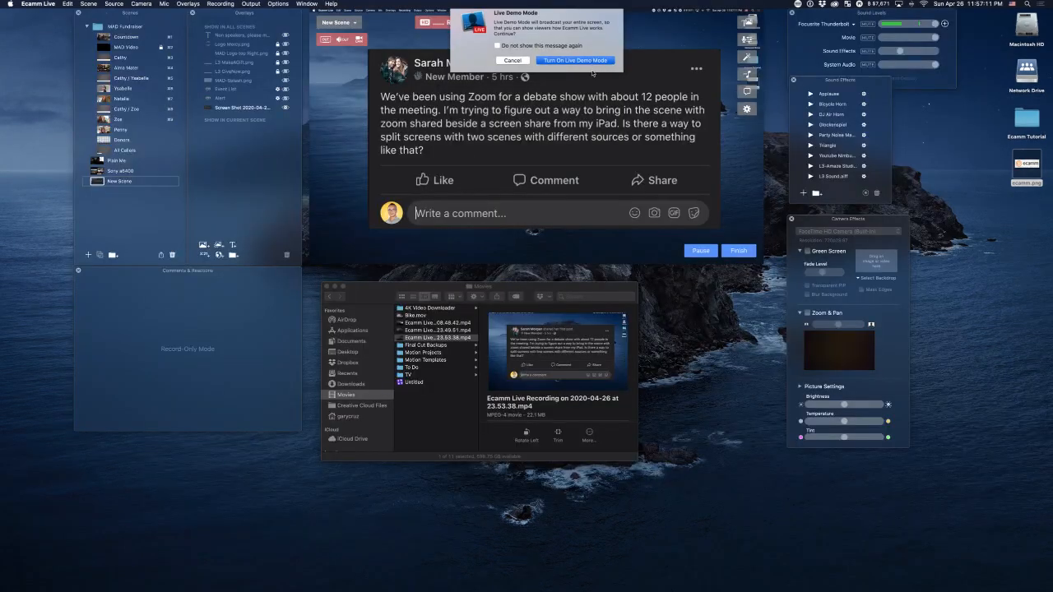
Dismiss the Live Demo Mode notice and switch to the Keynote-plus-Zoom gallery scene.
click(576, 59)
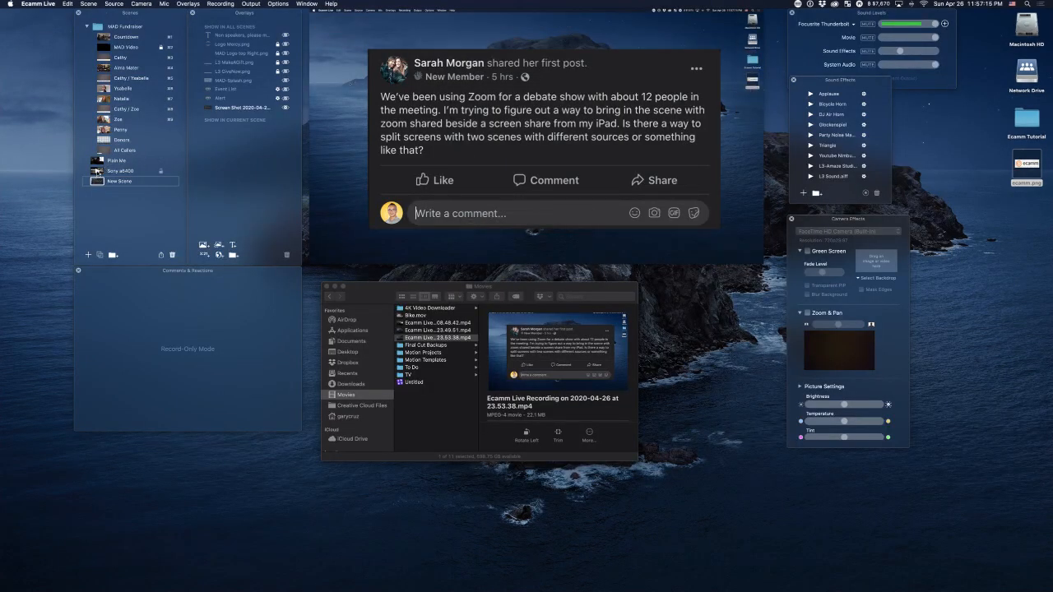
click(120, 169)
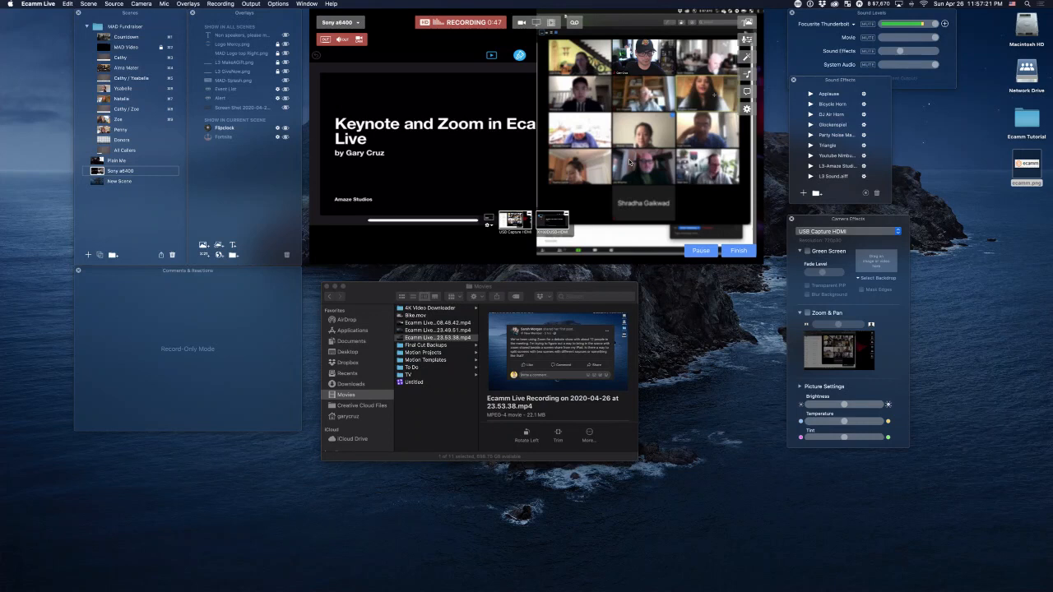
mouse_move(615, 155)
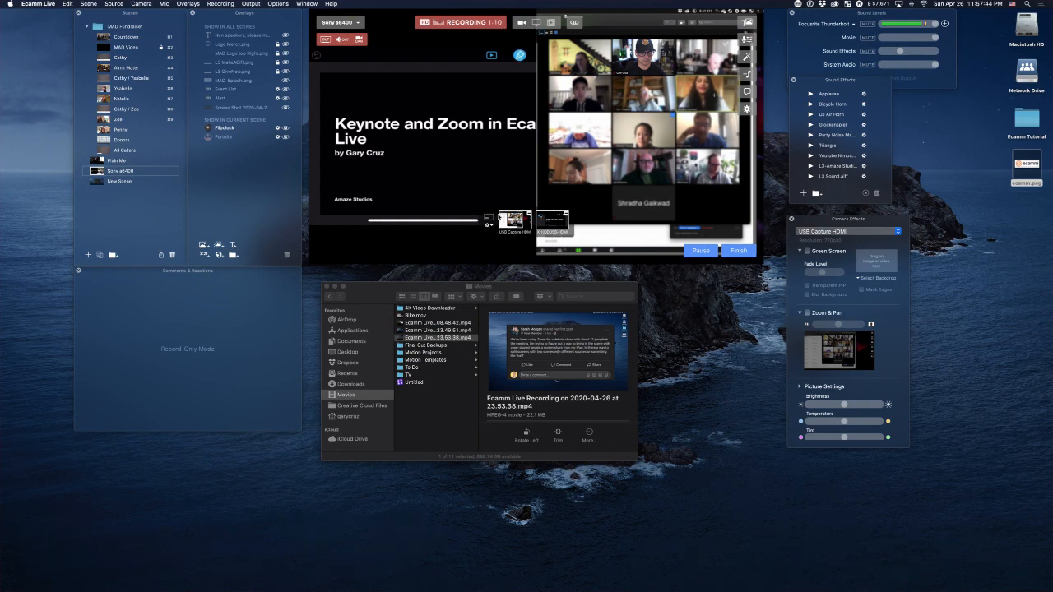
mouse_move(470, 203)
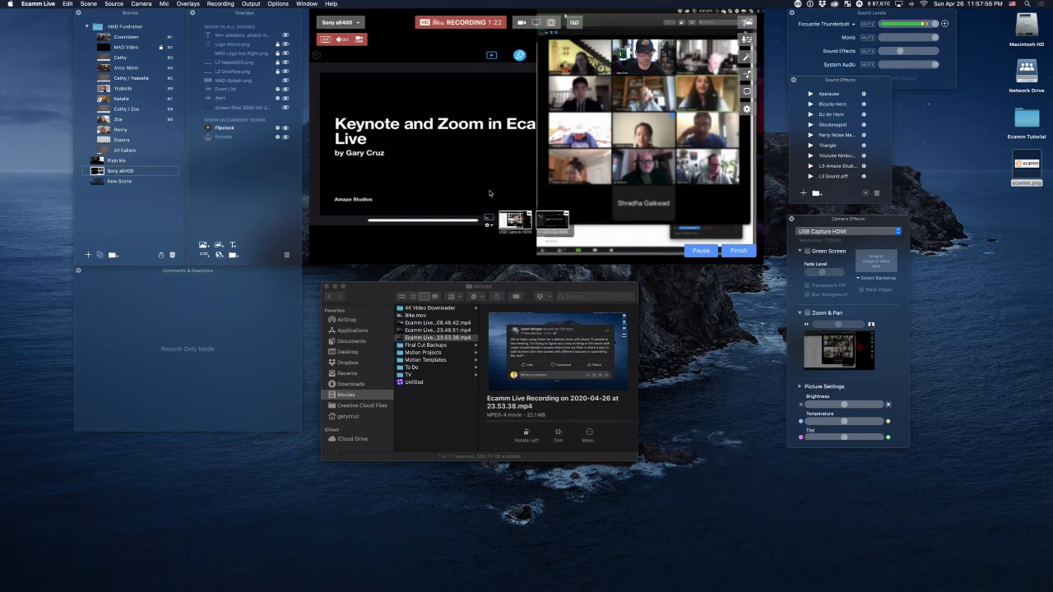
mouse_move(525, 188)
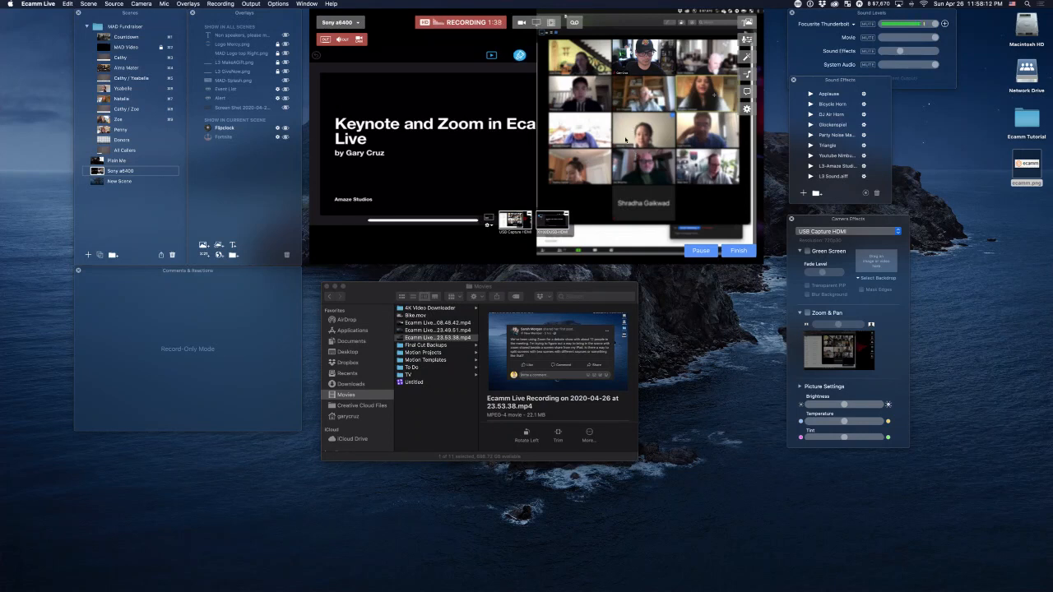
mouse_move(626, 140)
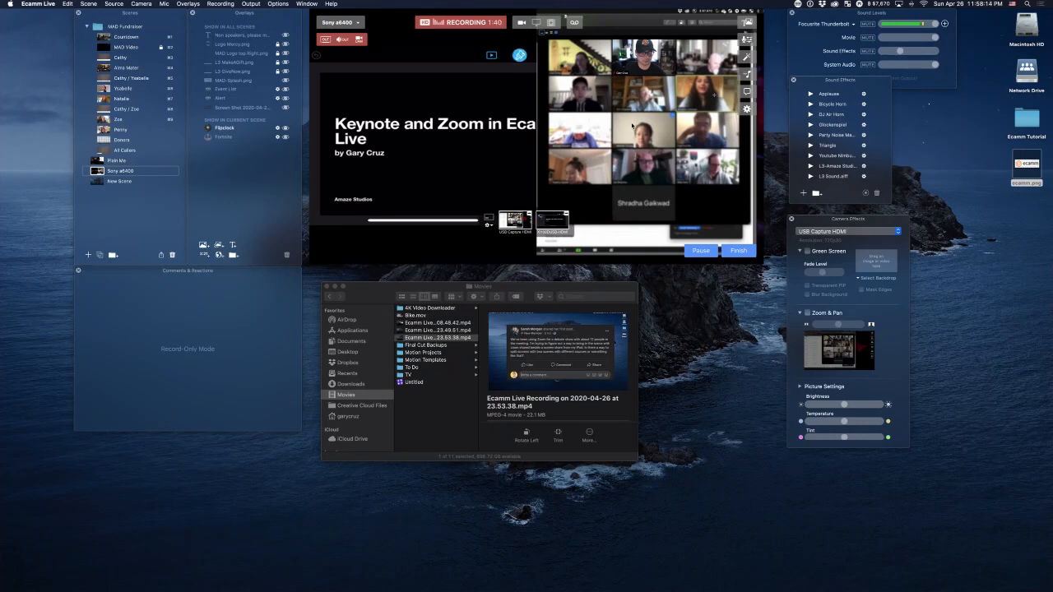